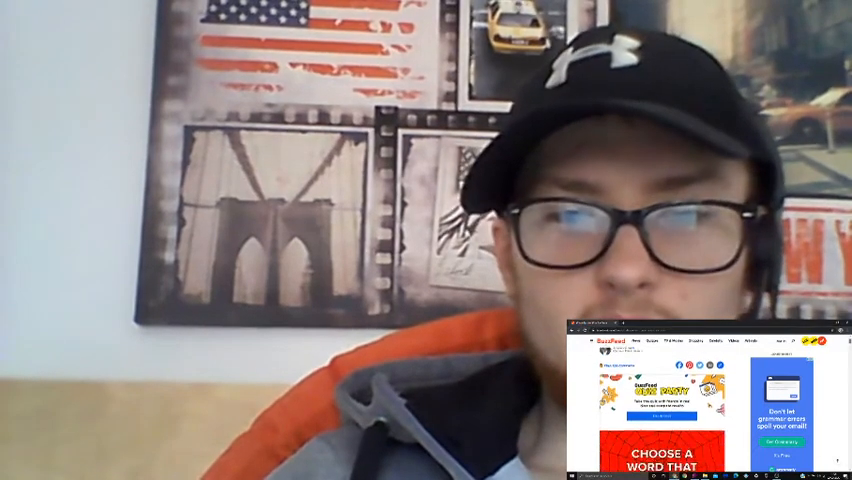
{"action": "scroll", "scroll_direction": "down", "scroll_amount": 3}
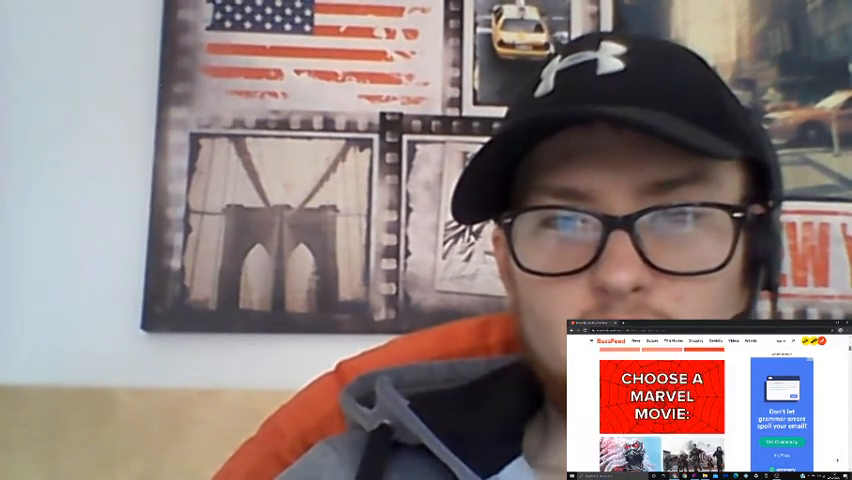
{"action": "scroll", "scroll_direction": "down", "scroll_amount": 3}
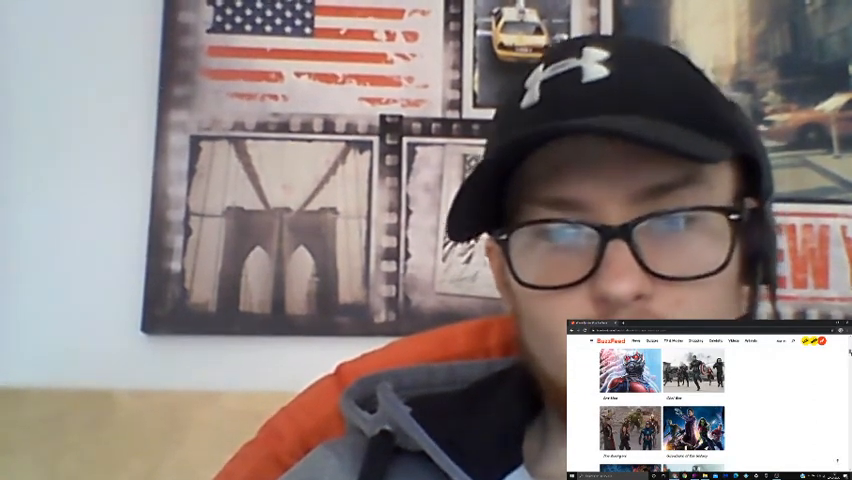
{"action": "scroll", "scroll_direction": "down", "scroll_amount": 3}
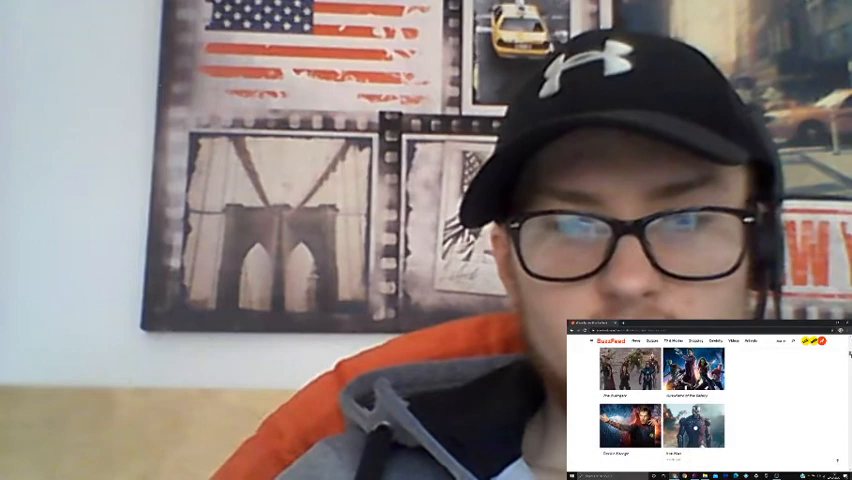